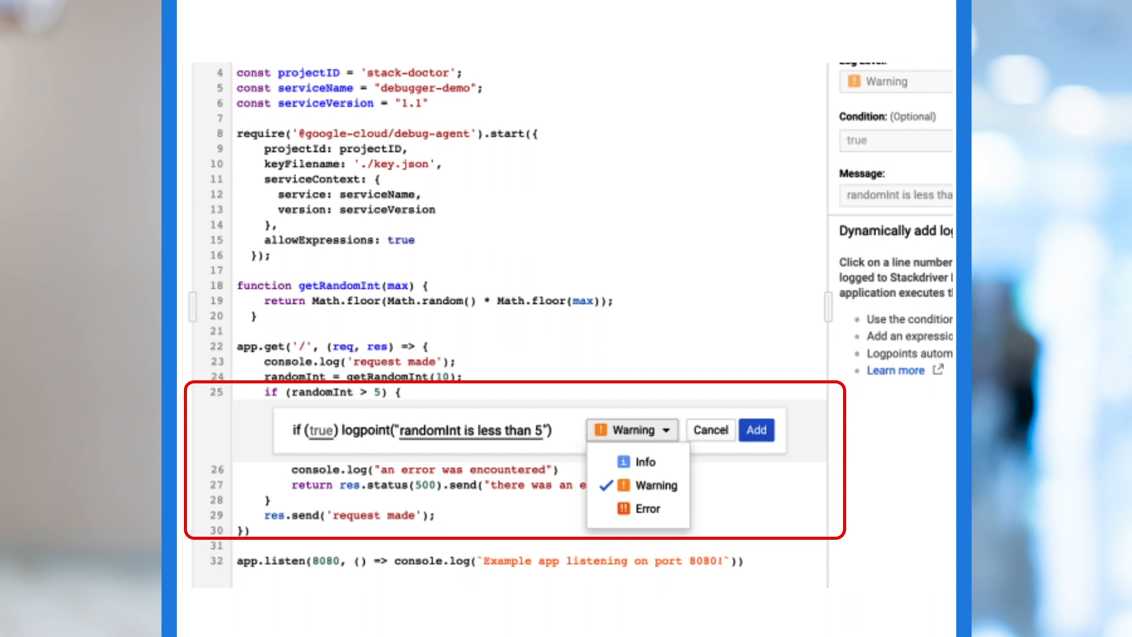
Add the Warning-level logpoint 'randomInt is less than 5' on line 25
left_click(756, 429)
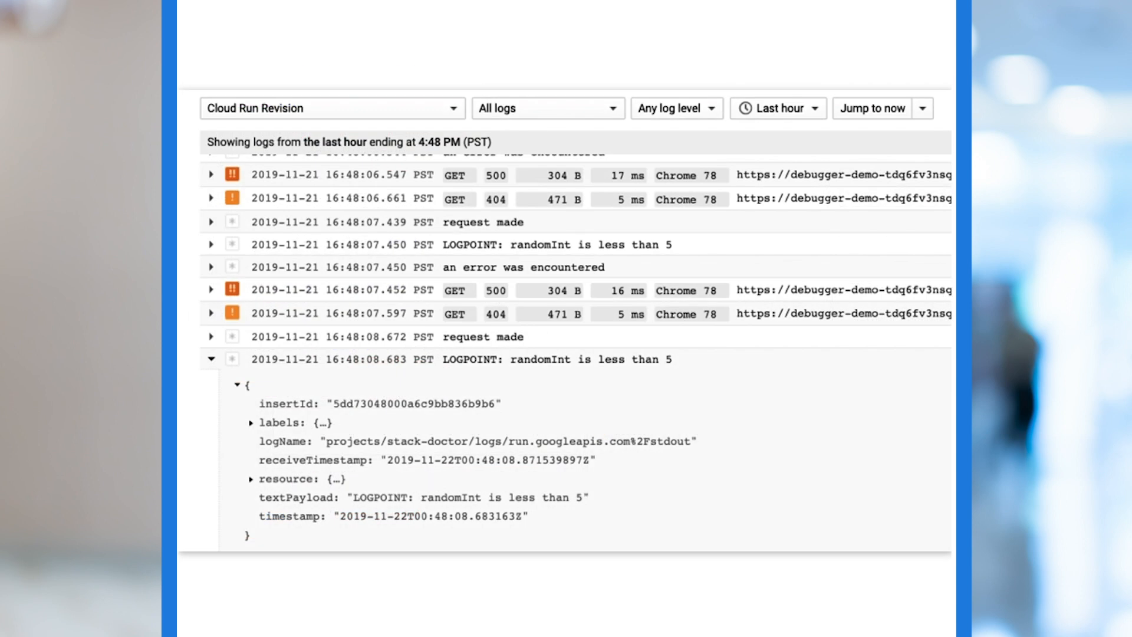